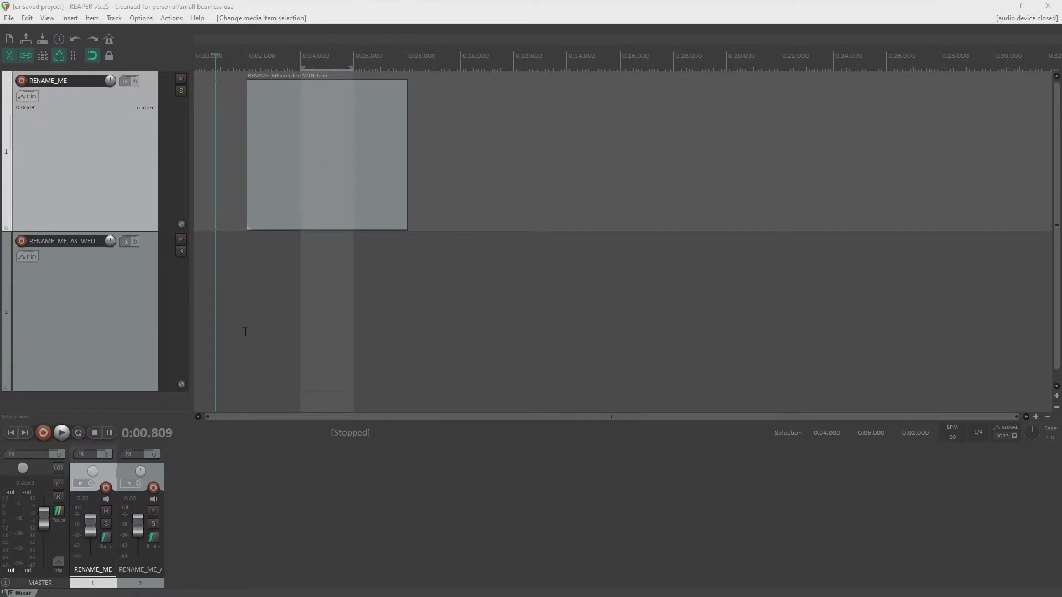
Move the edit cursor into the MIDI item and back near the project start
left_click(216, 154)
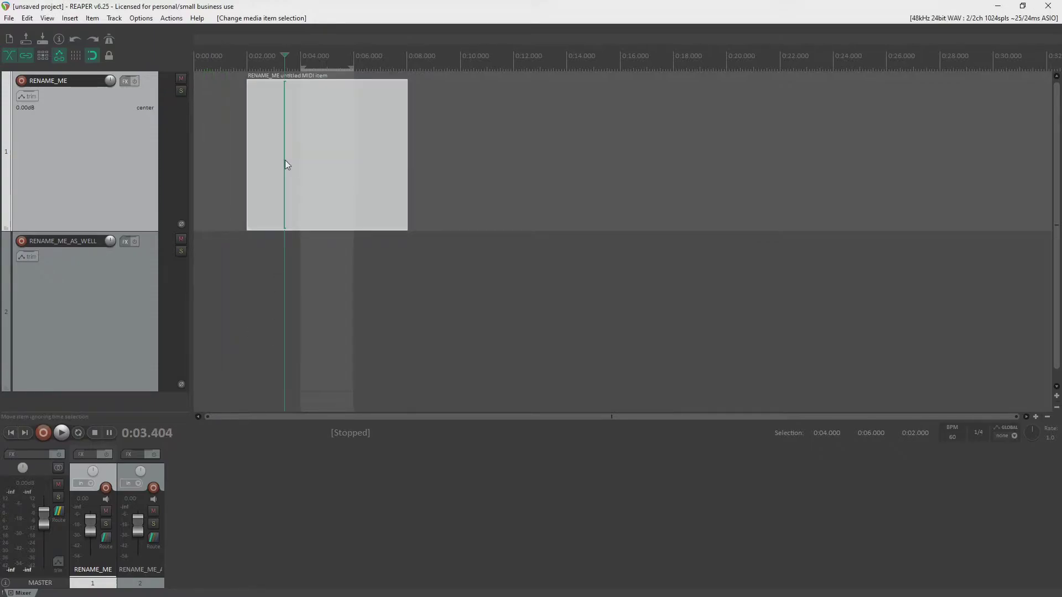
left_click(366, 149)
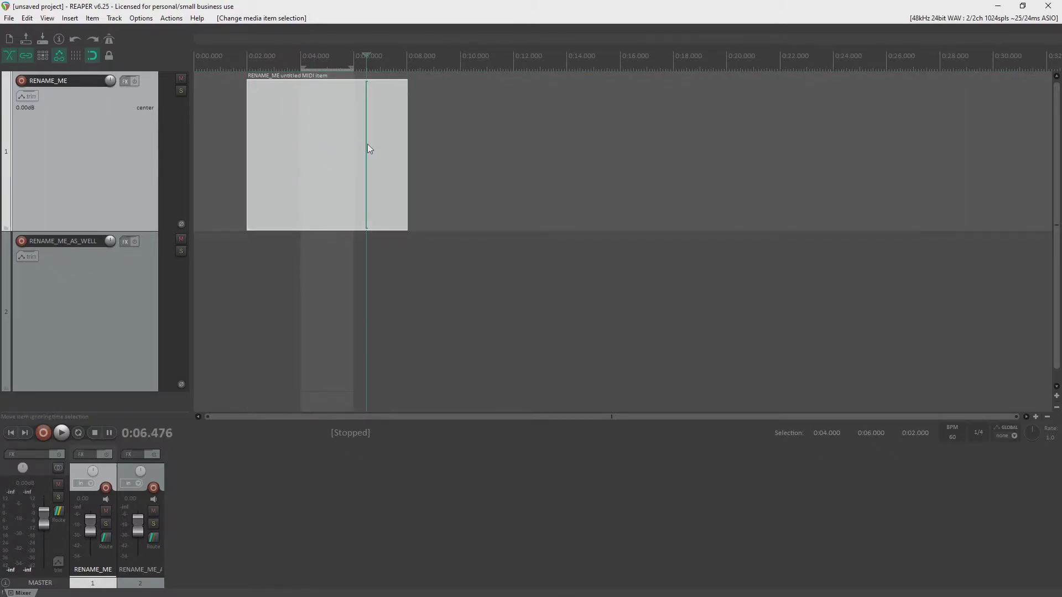
left_click(239, 318)
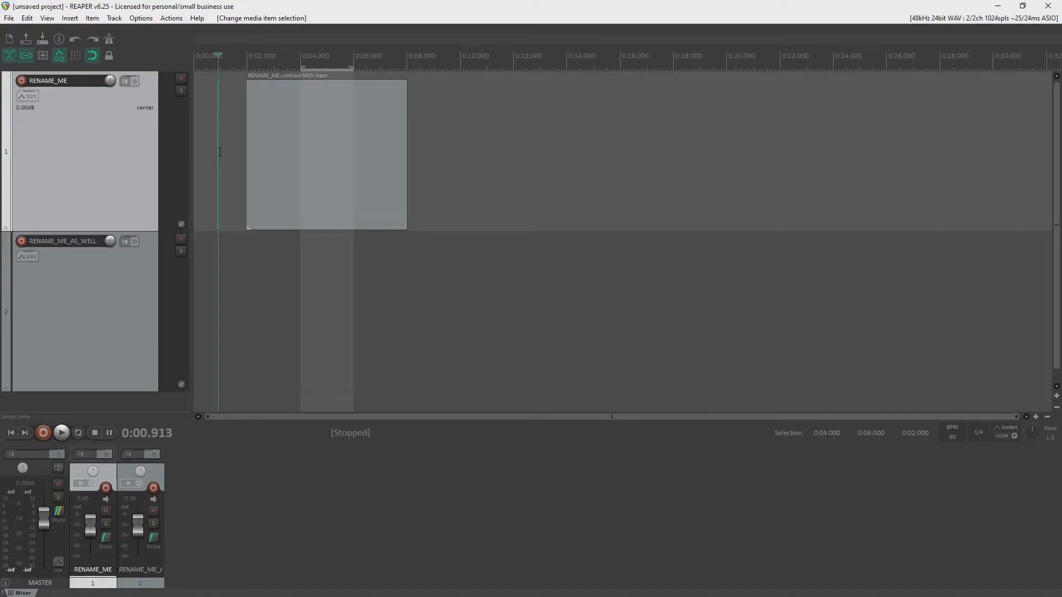
left_click(325, 153)
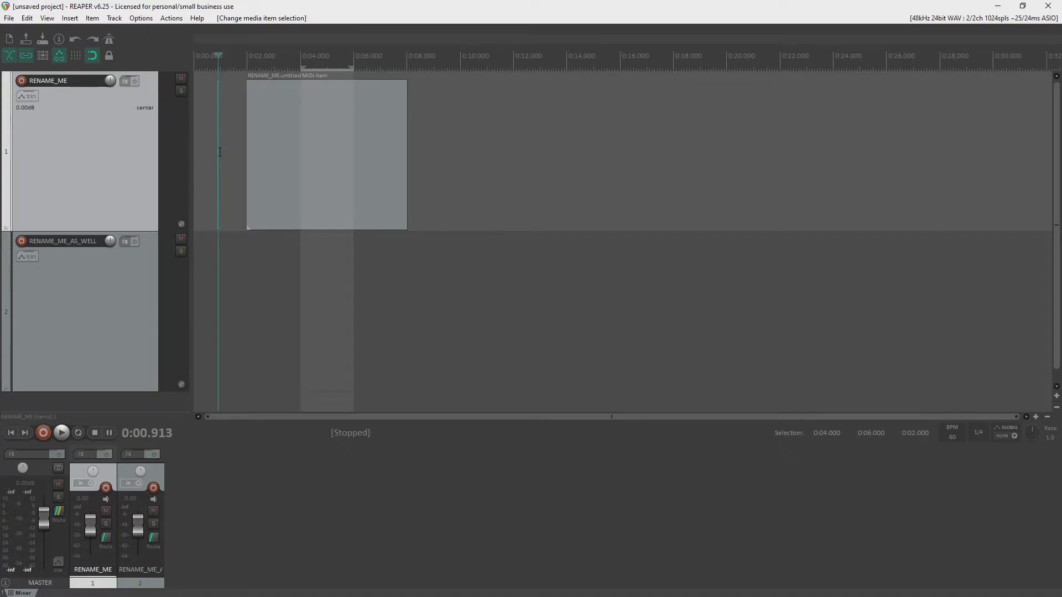
mouse_move(227, 163)
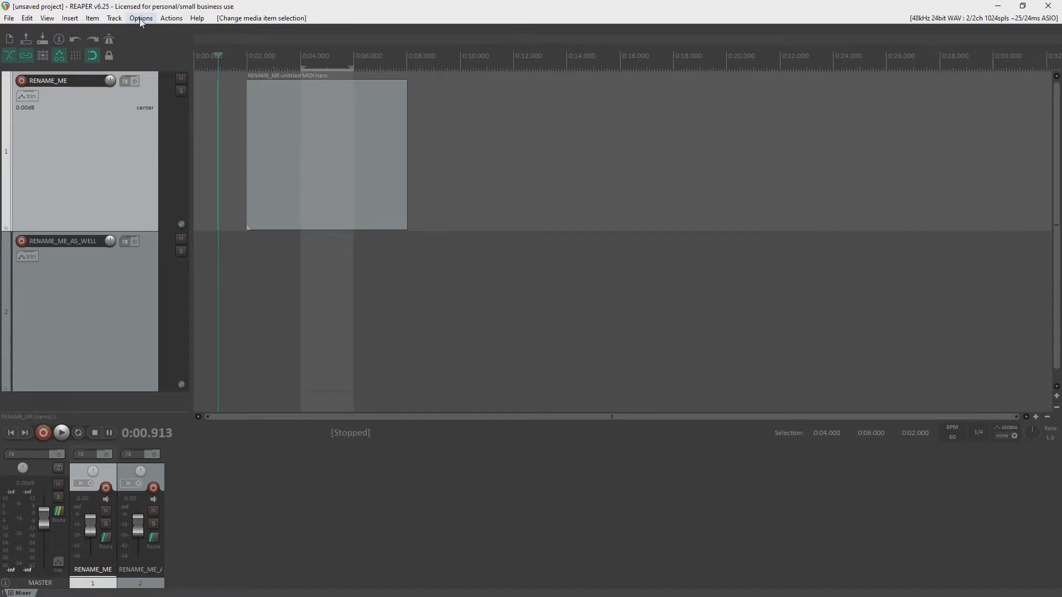
Bring up the Preferences window from the Options menu
left_click(141, 18)
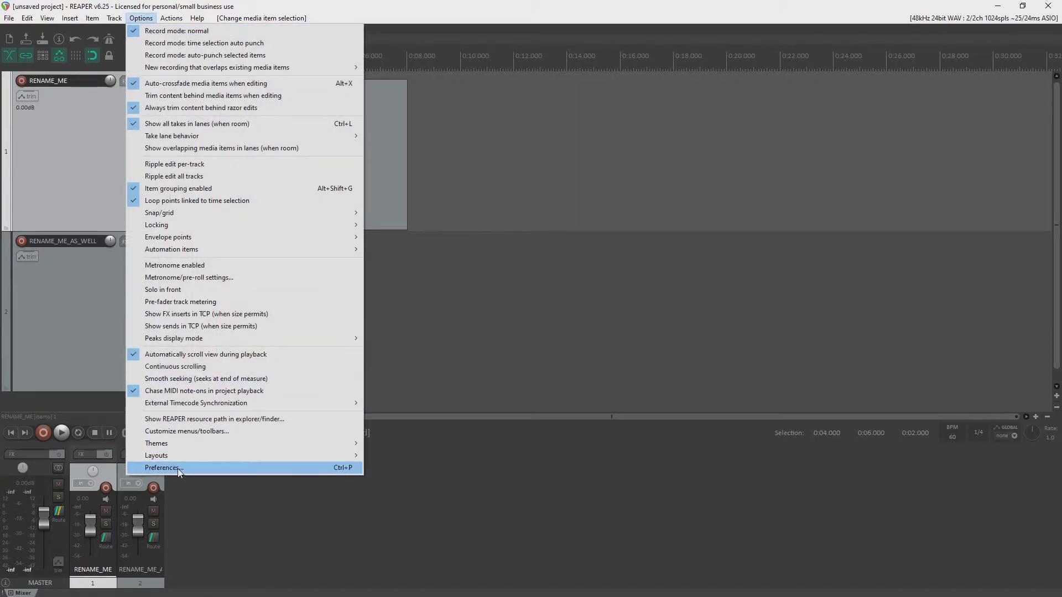
left_click(163, 467)
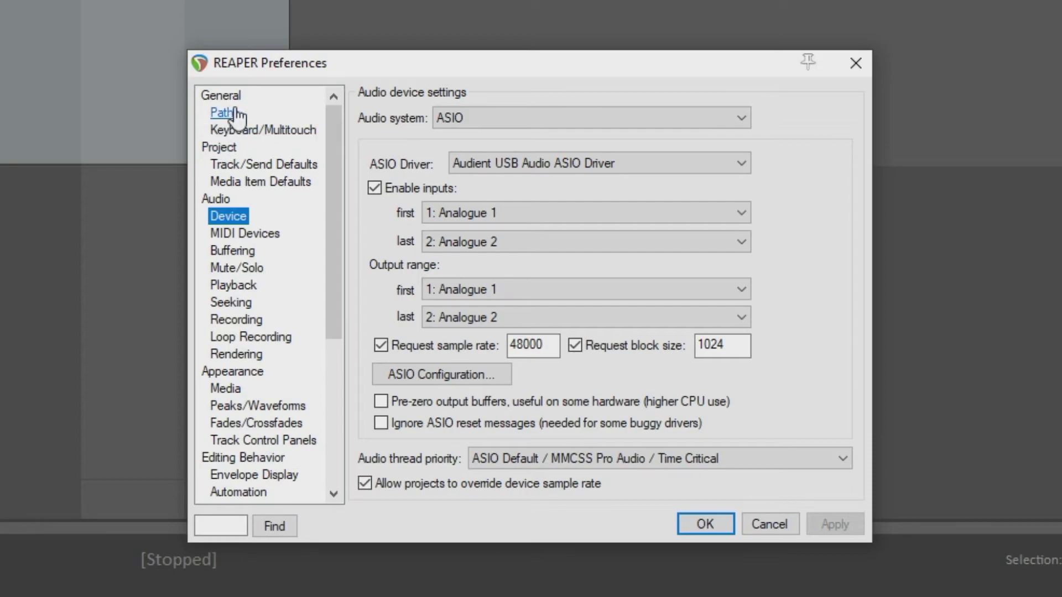
mouse_move(235, 153)
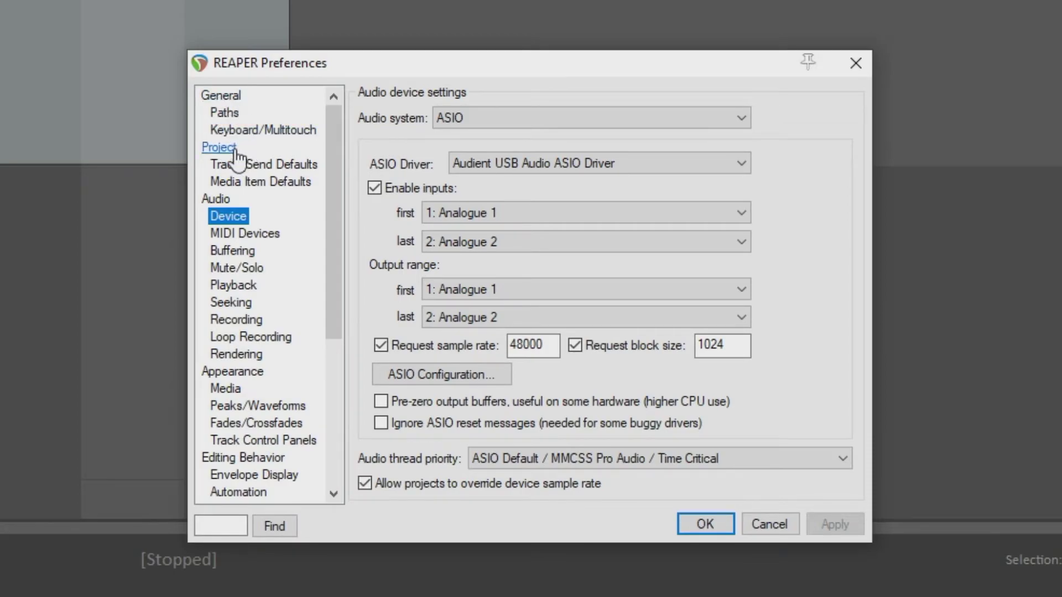
mouse_move(227, 216)
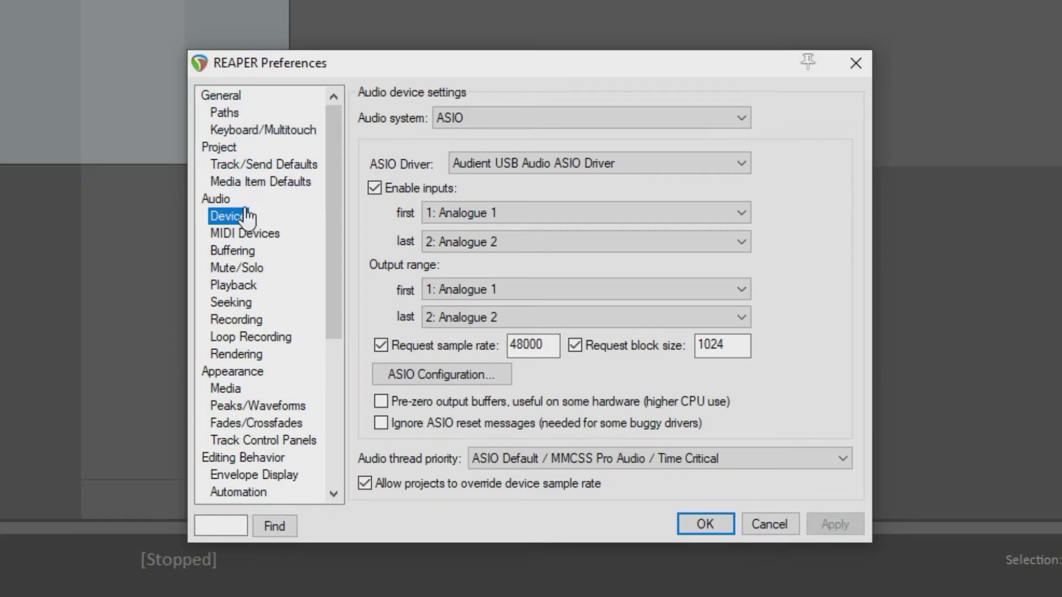
mouse_move(231, 372)
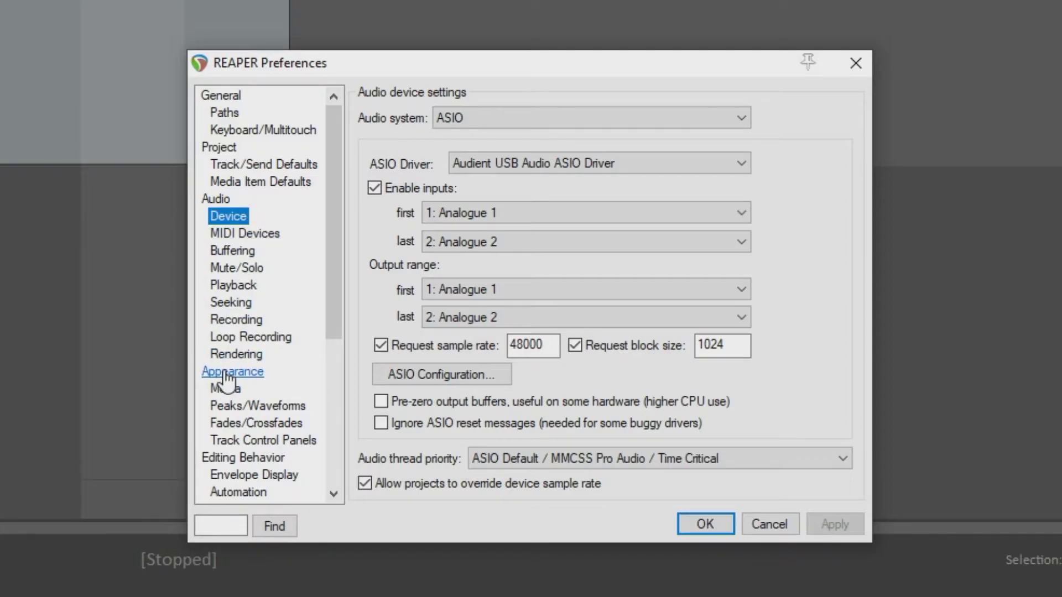
In Appearance, toggle 'Highlight edit cursor over last selected track' off then on, and apply it
left_click(232, 371)
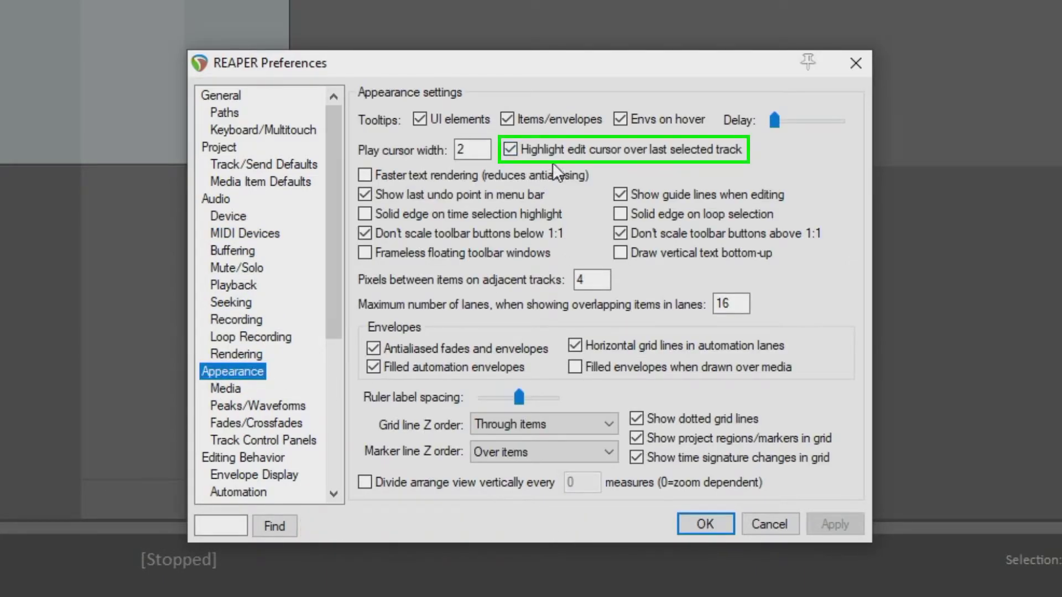
mouse_move(670, 172)
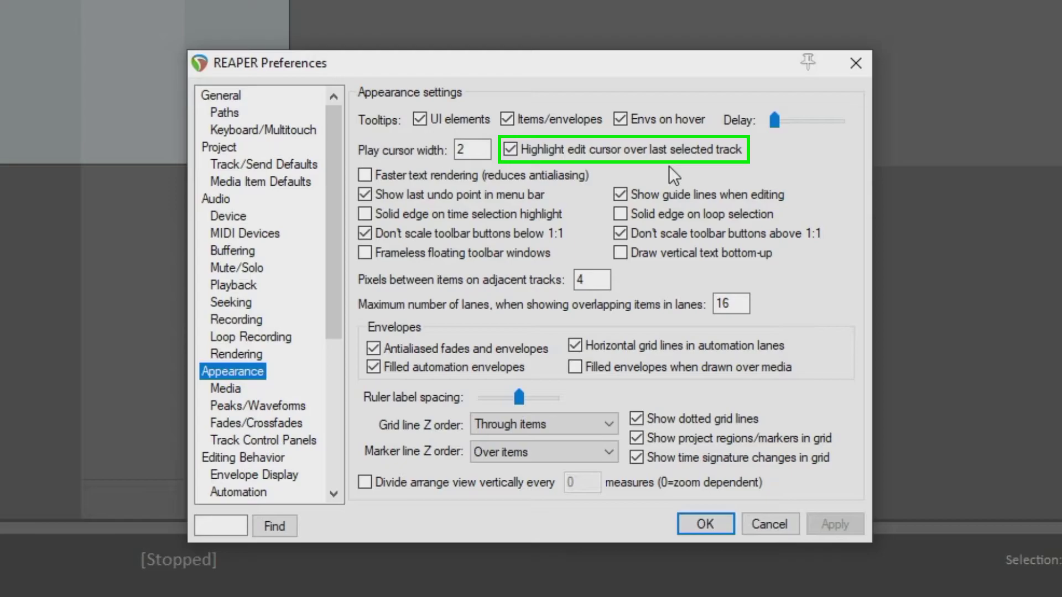
mouse_move(630, 172)
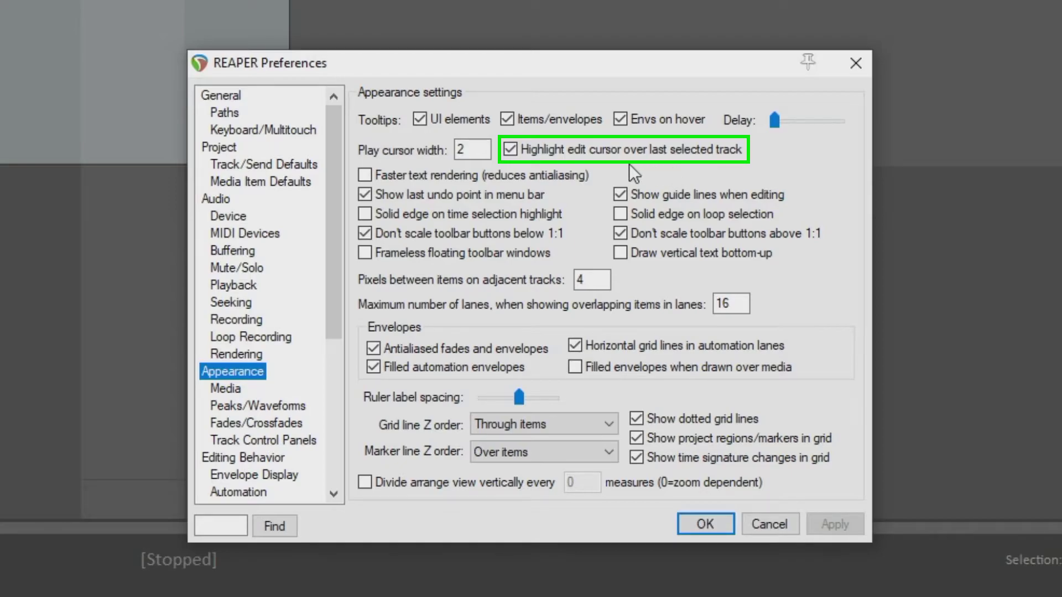
left_click(510, 149)
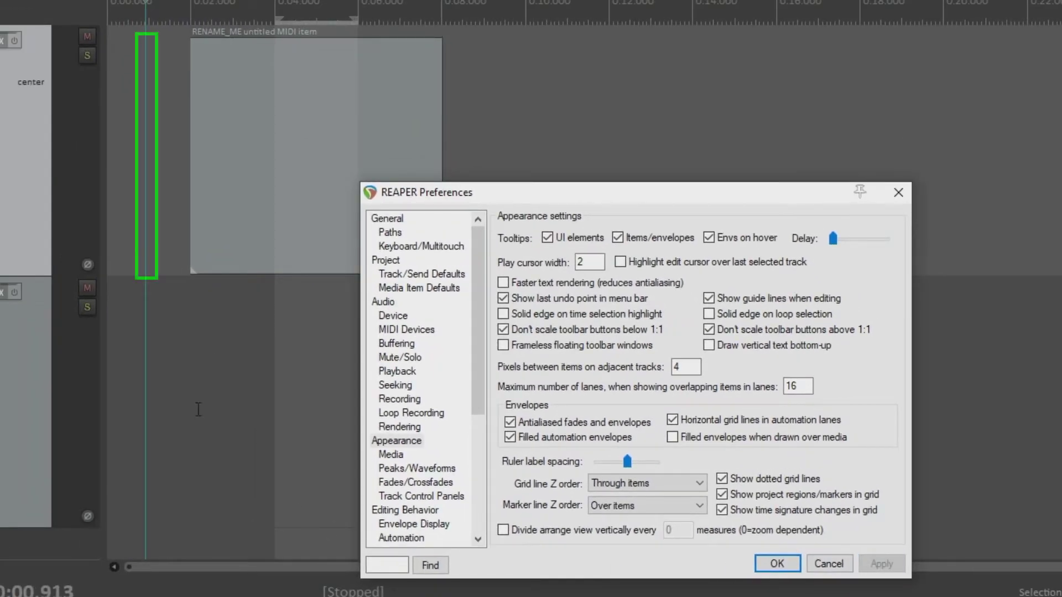
mouse_move(619, 262)
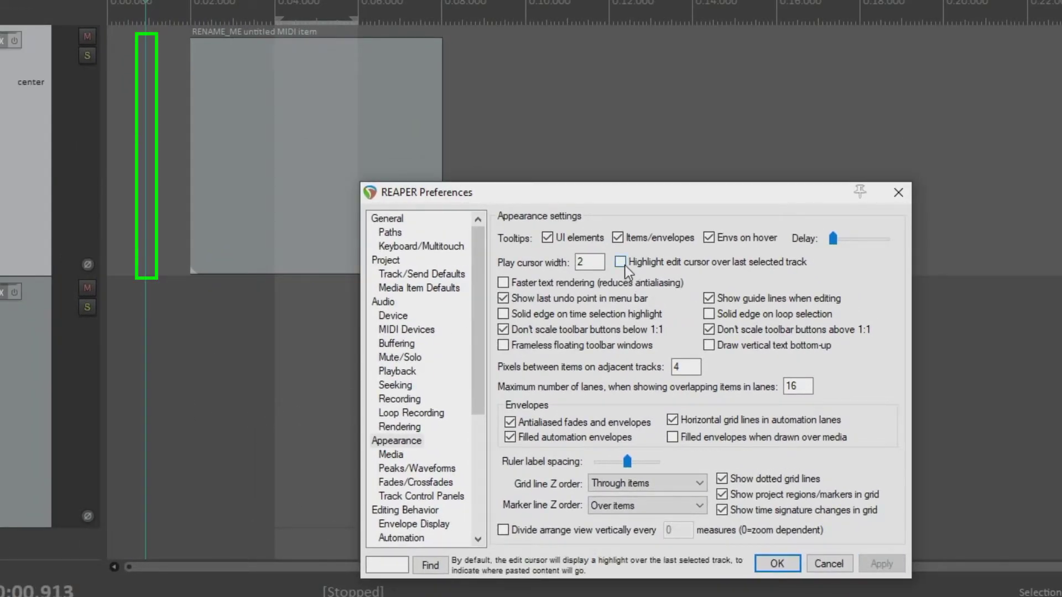
left_click(619, 262)
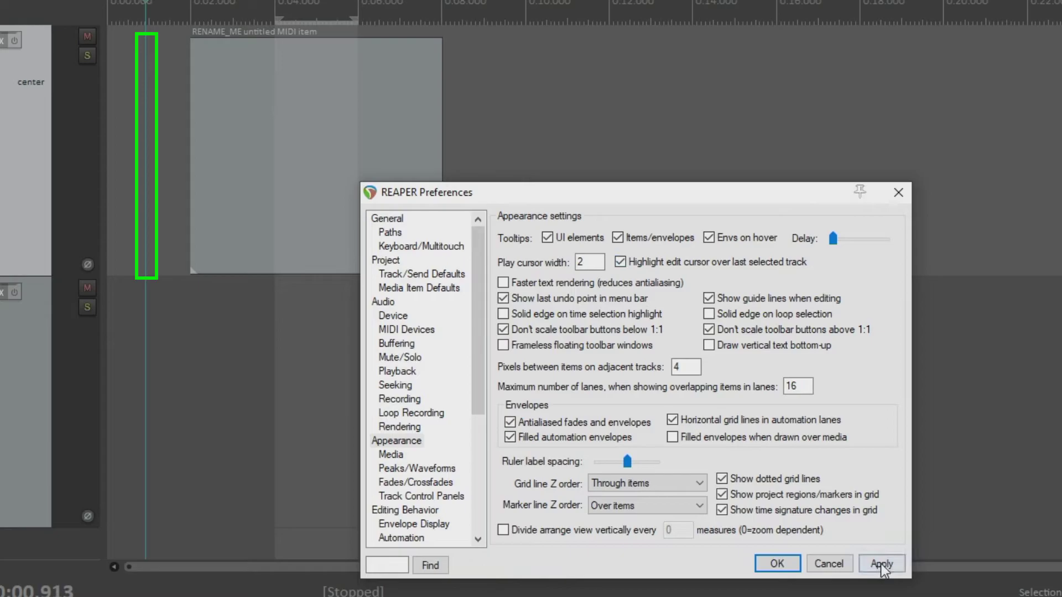
left_click(882, 563)
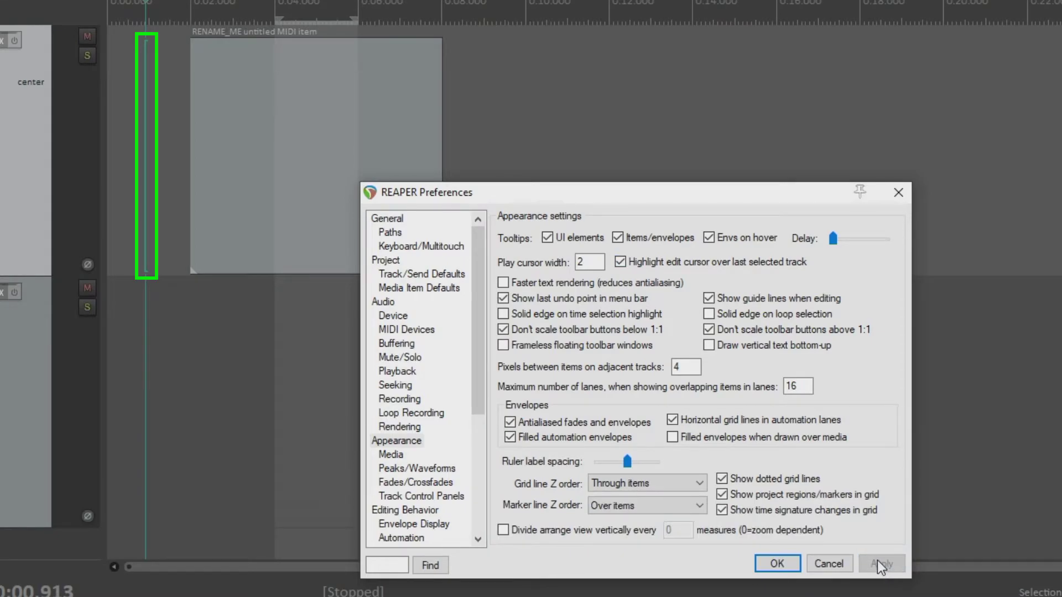
left_click(881, 563)
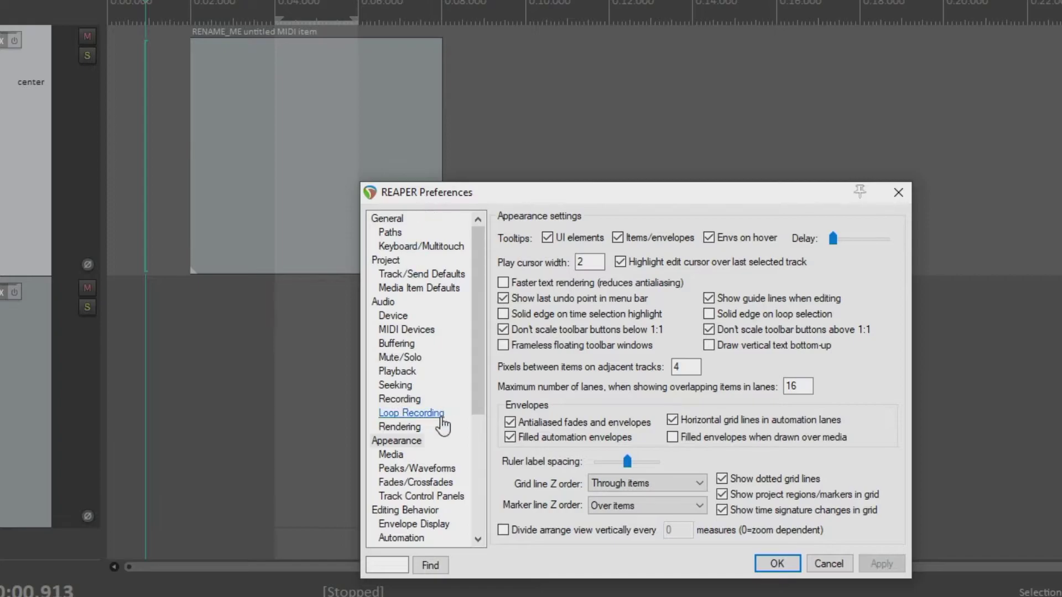
mouse_move(663, 280)
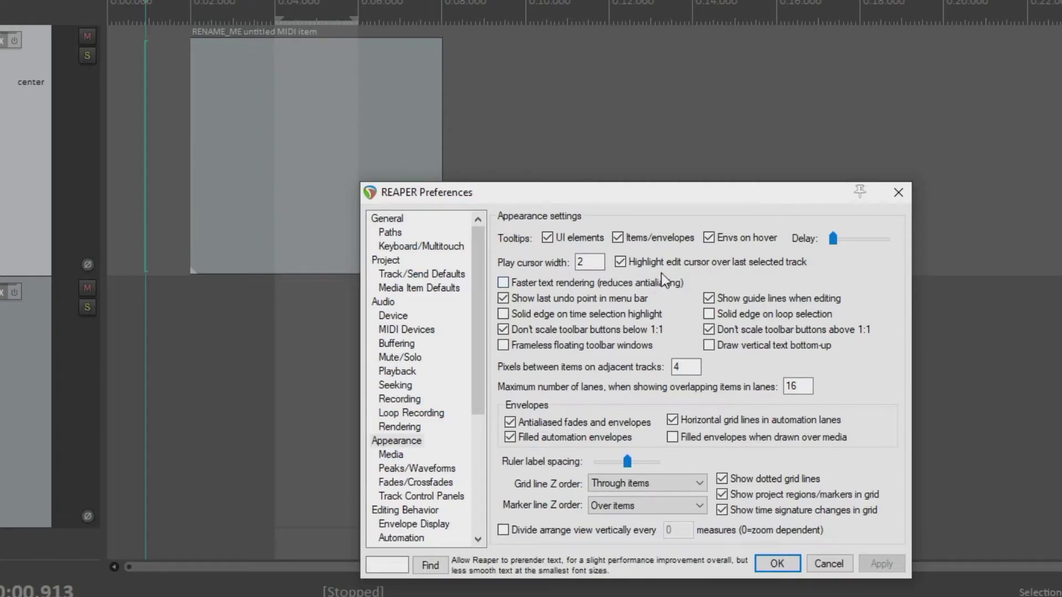
mouse_move(695, 308)
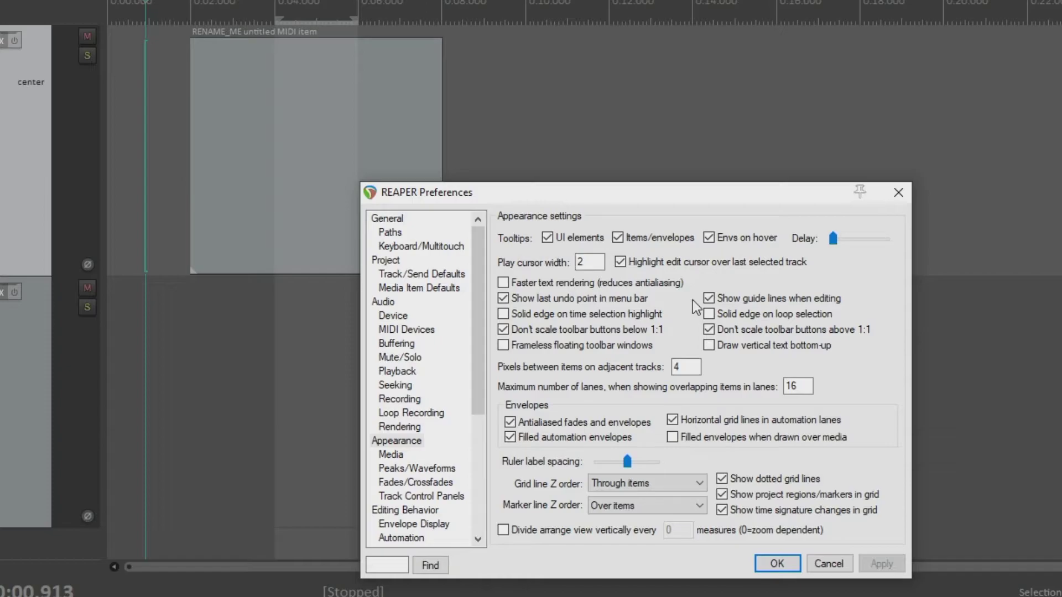
mouse_move(613, 363)
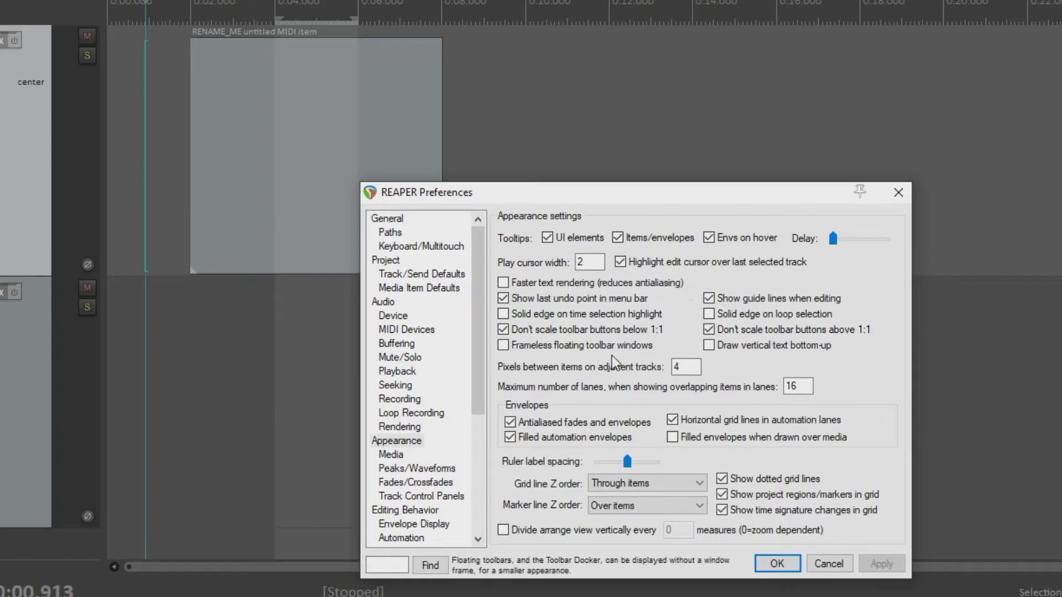
mouse_move(300, 104)
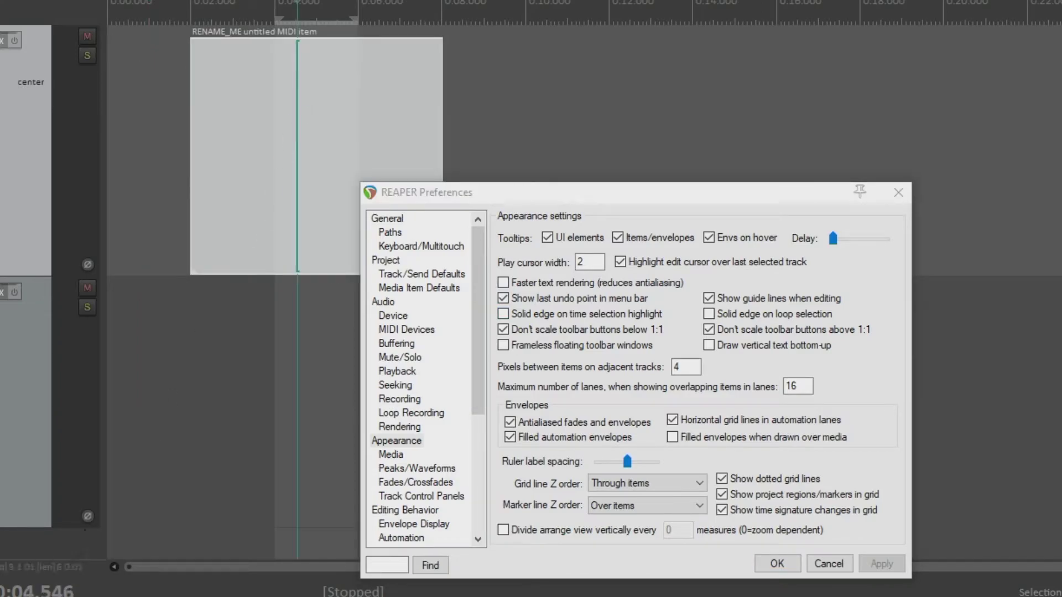
mouse_move(303, 132)
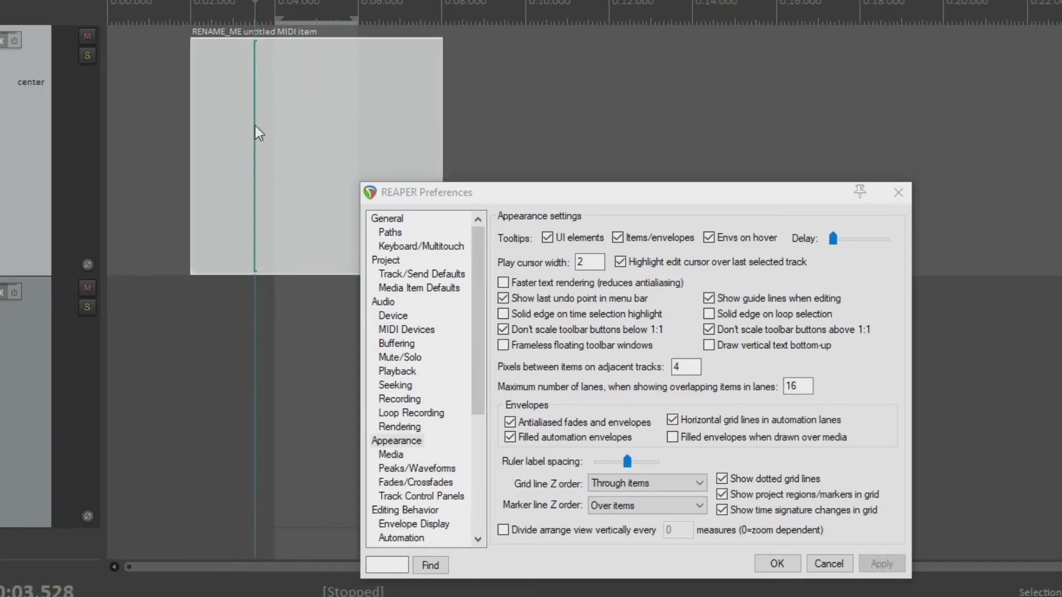
Start playback with Space so the moving play cursor is visible
key("space")
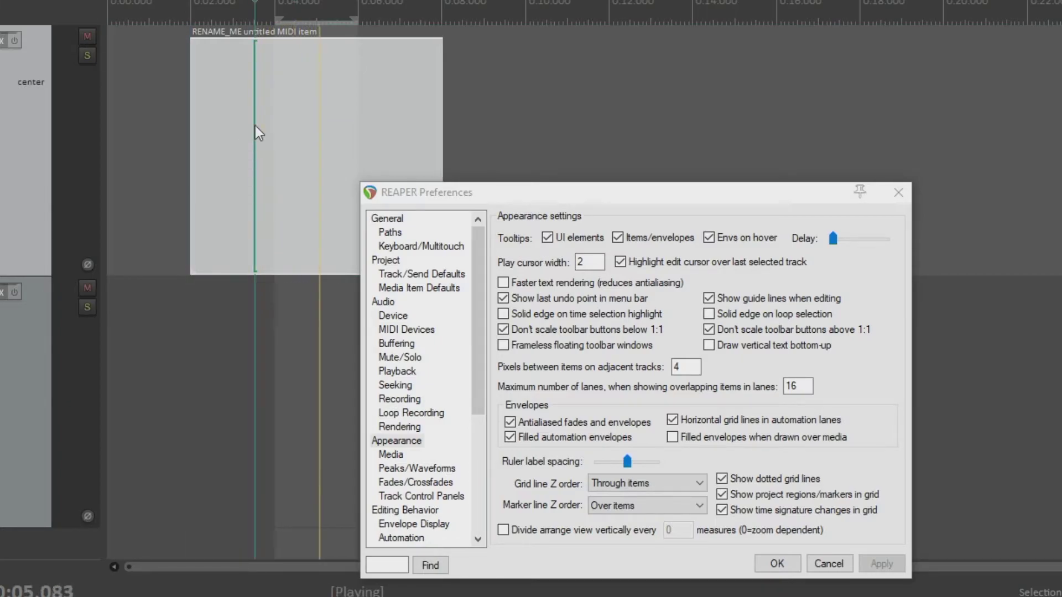
mouse_move(440, 404)
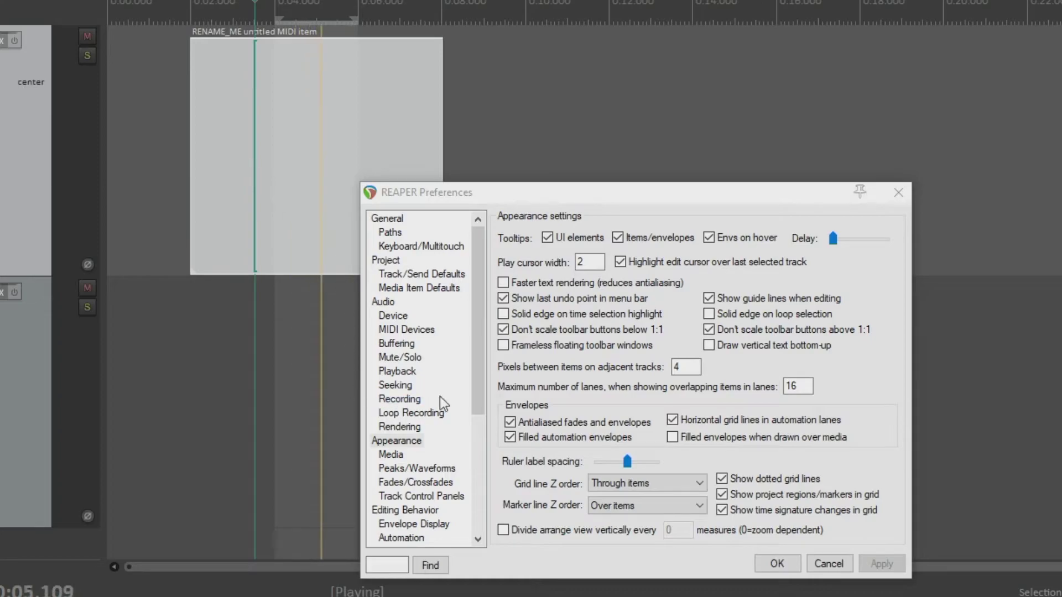
mouse_move(532, 219)
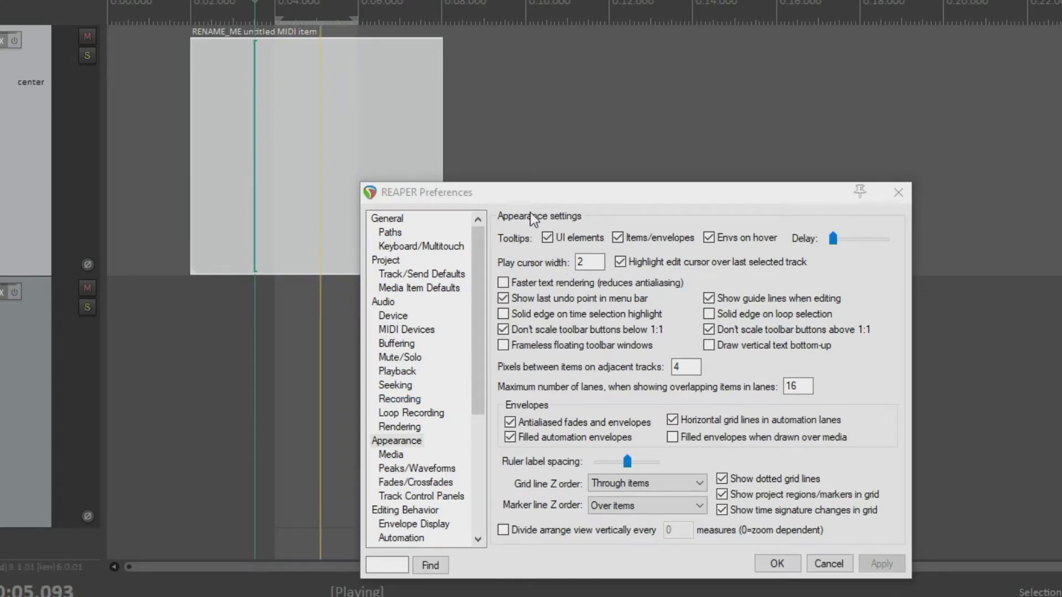
mouse_move(546, 269)
type("1")
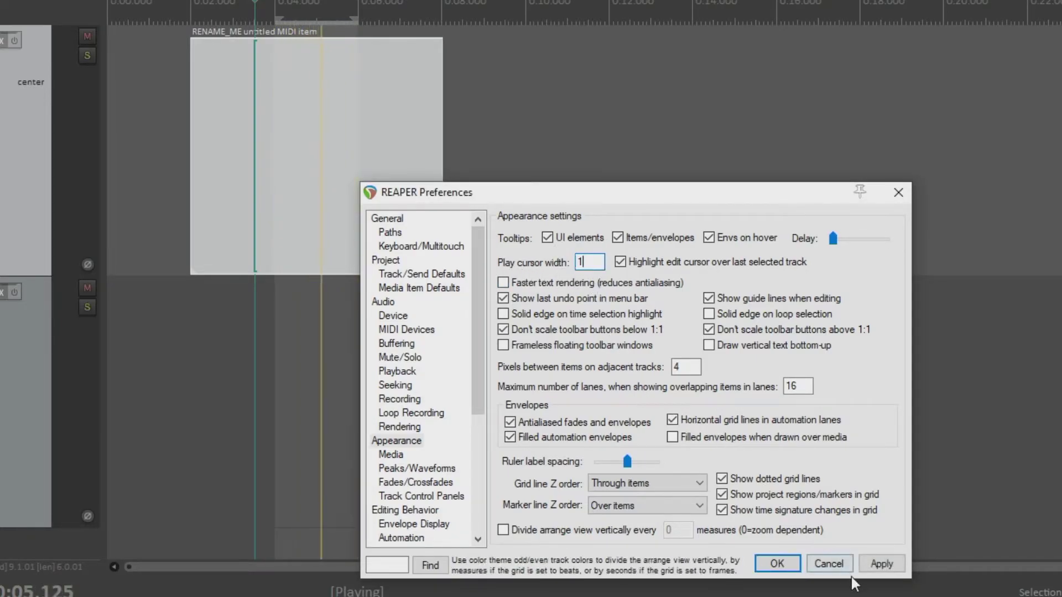
Try a play cursor width of 25, then set it to 10 pixels and apply
left_click(882, 562)
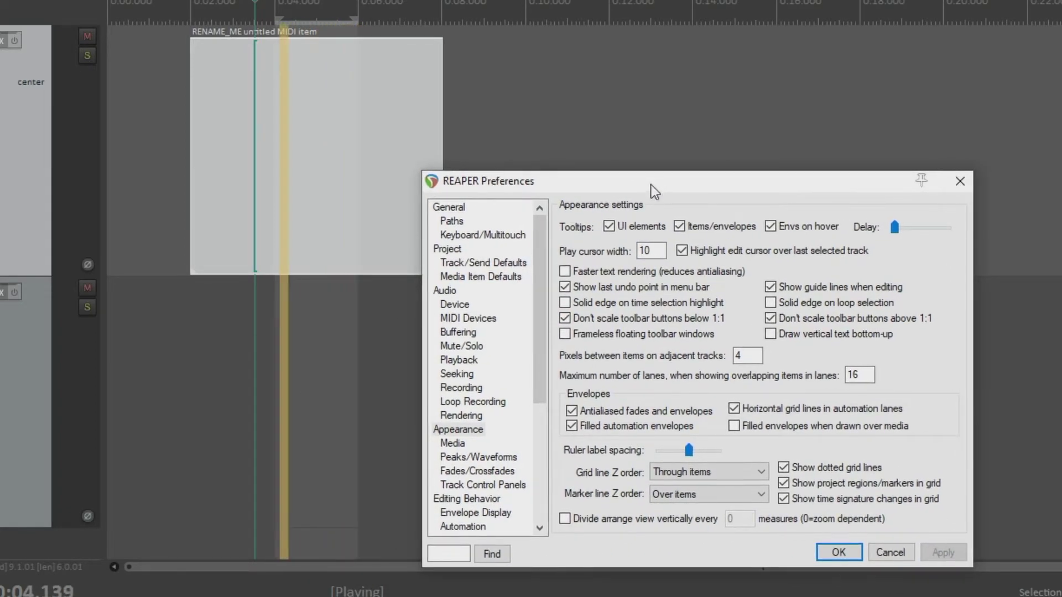
triple_click(649, 251)
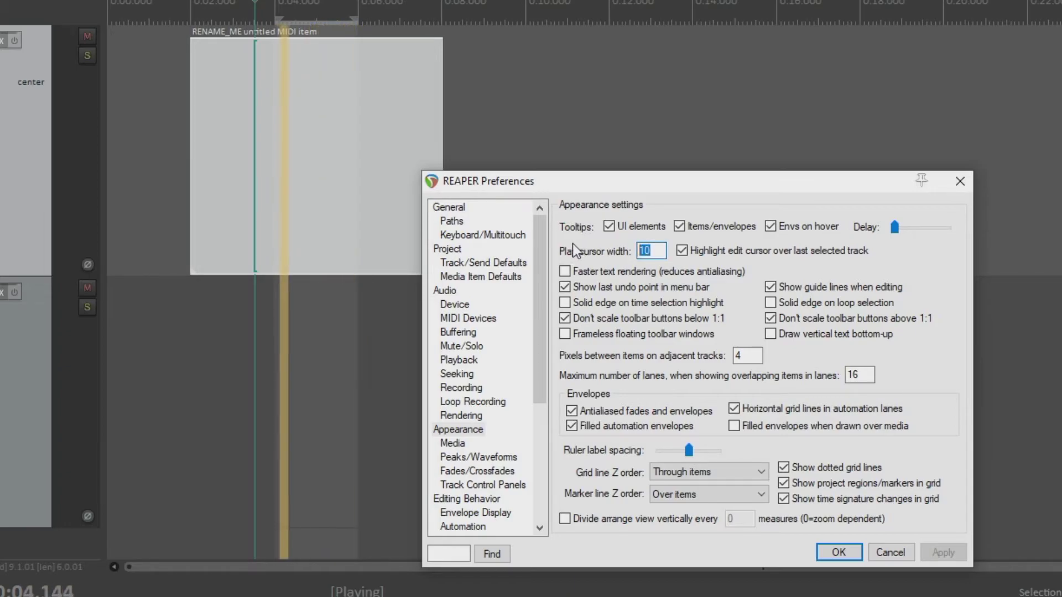
type("25")
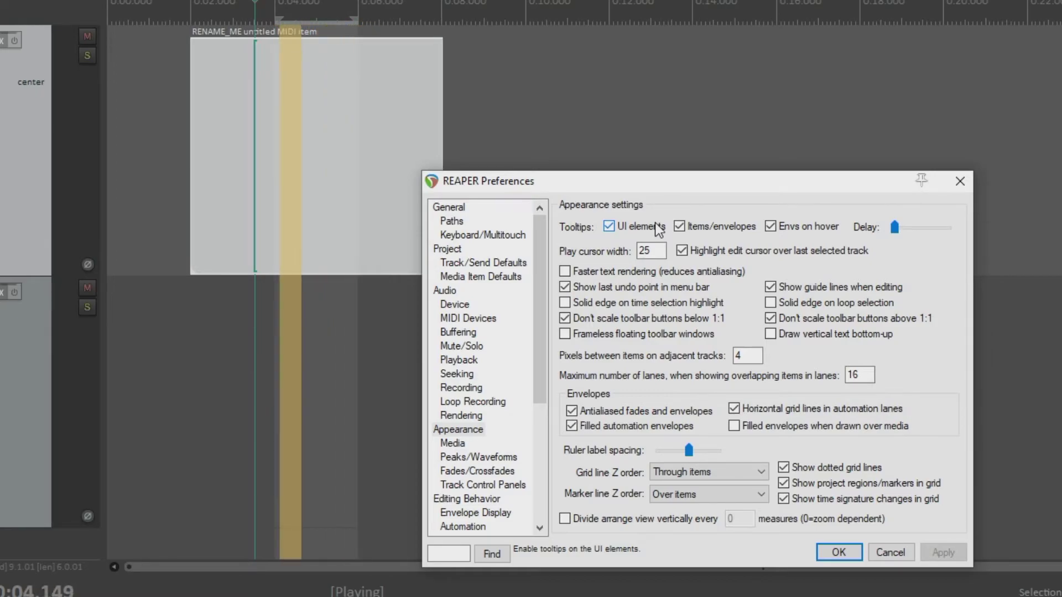
left_click(650, 251)
type("10")
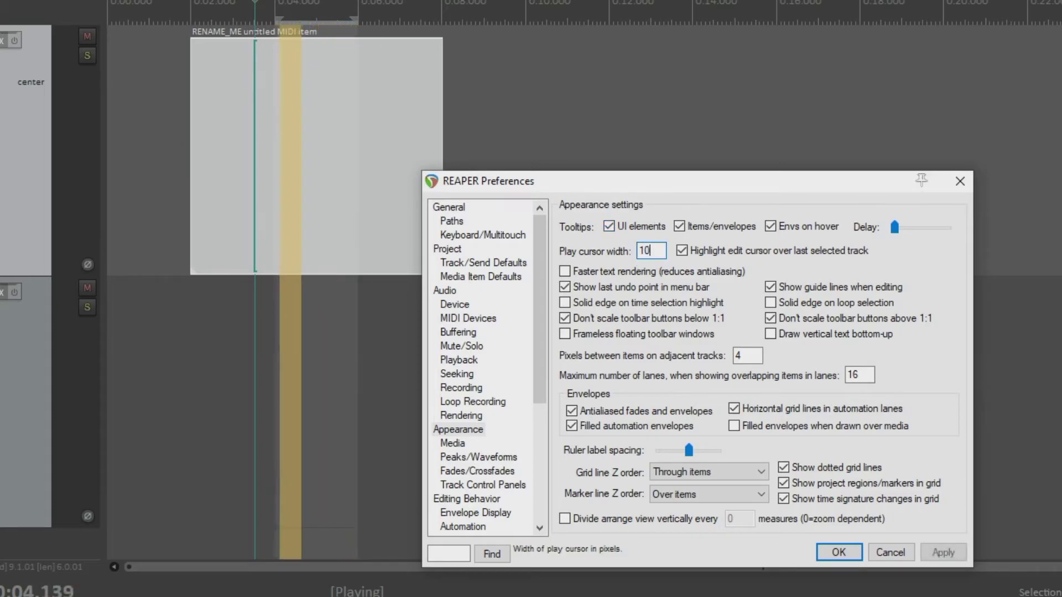
left_click(942, 552)
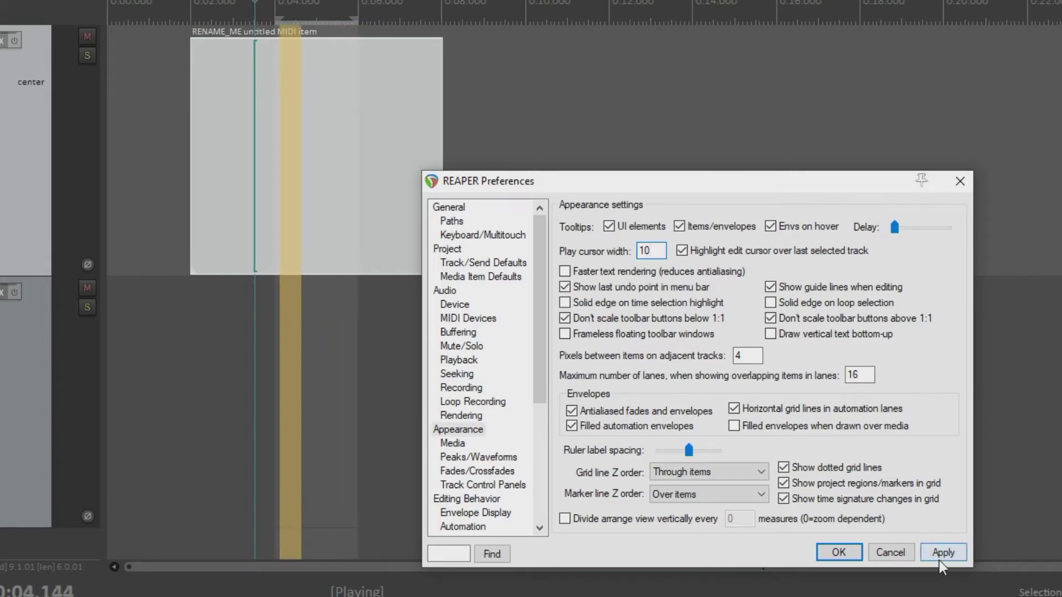
left_click(942, 551)
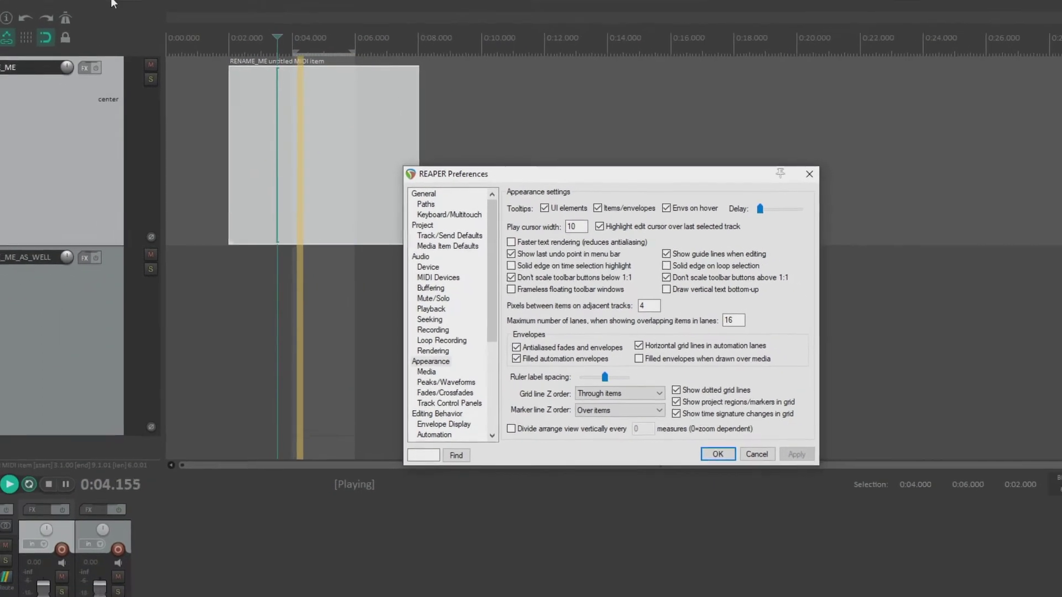
Filter the action list for 'tweak' and run the theme tweak/configuration window action
left_click(171, 18)
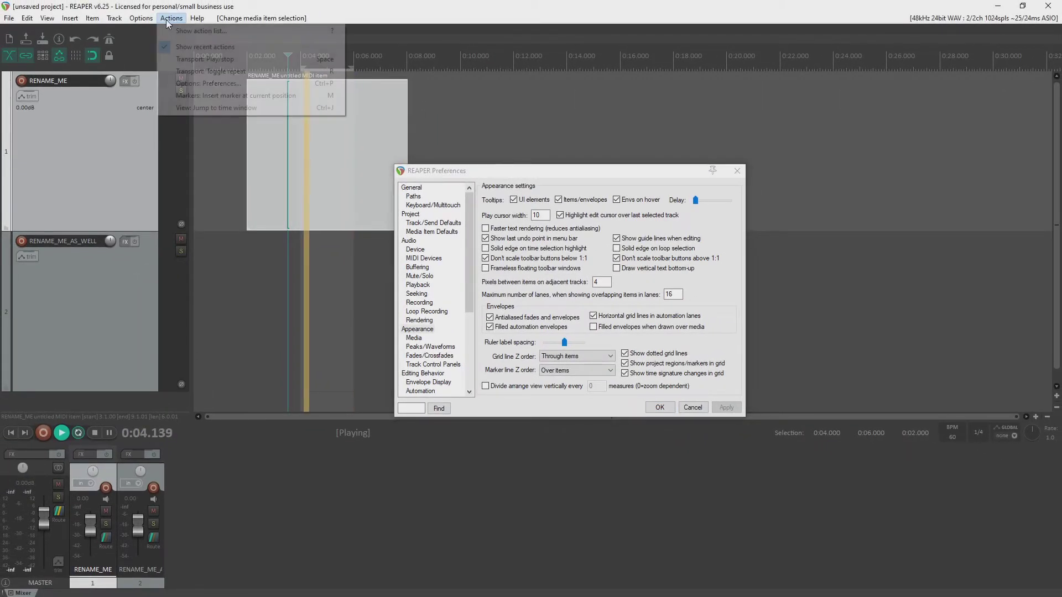
left_click(201, 31)
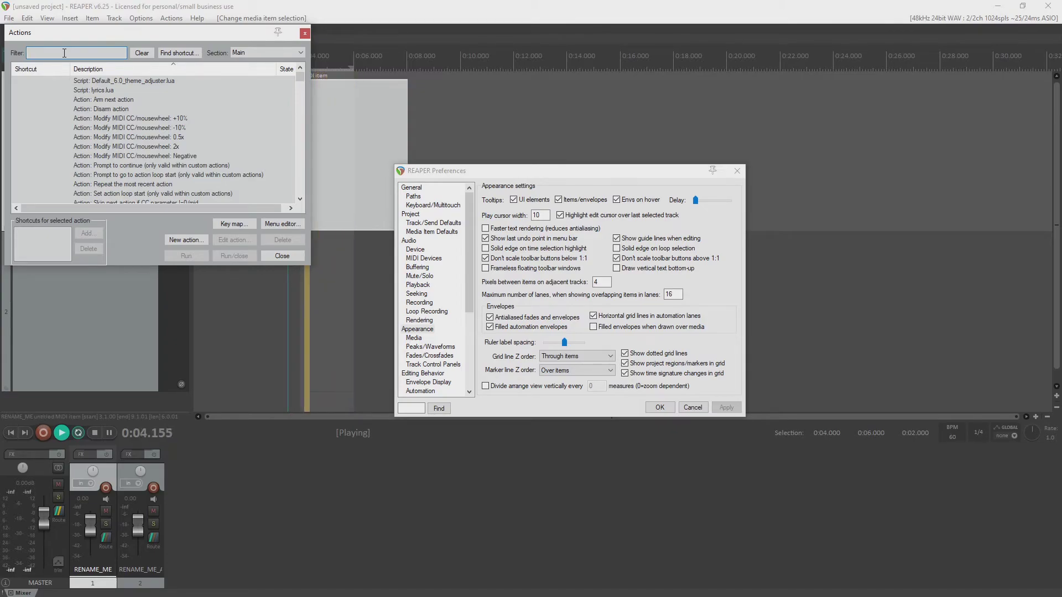
type("tweak")
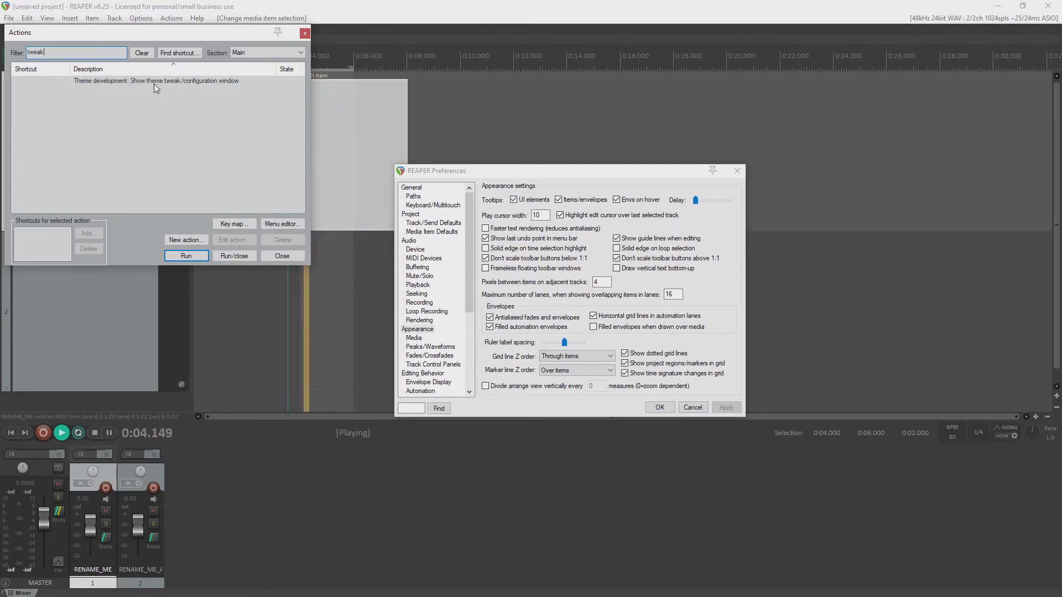
left_click(186, 255)
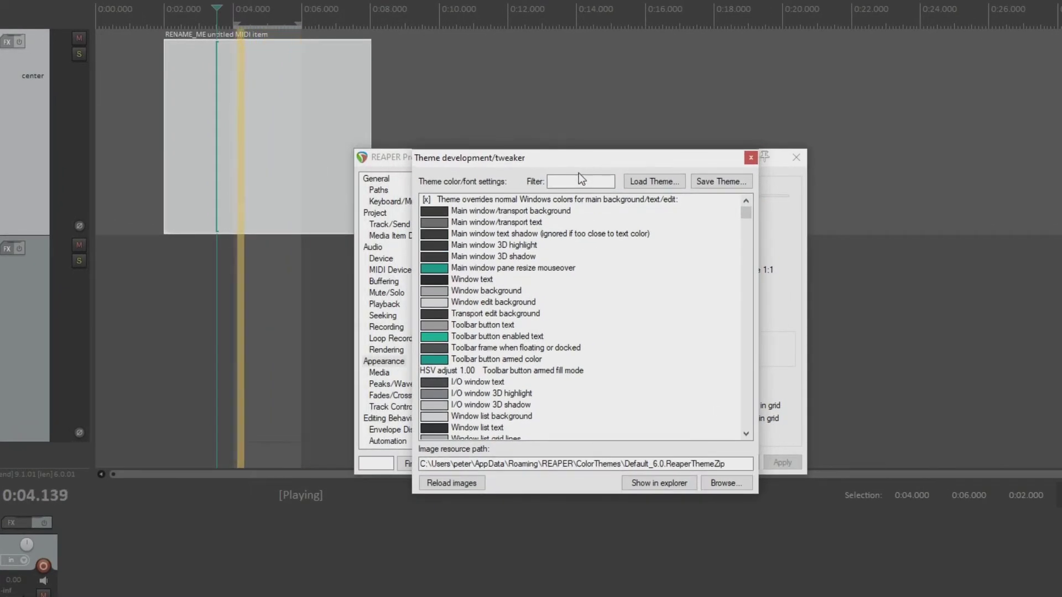
Filter the theme tweaker list by 'cursor' to find the play cursor colour
left_click(579, 180)
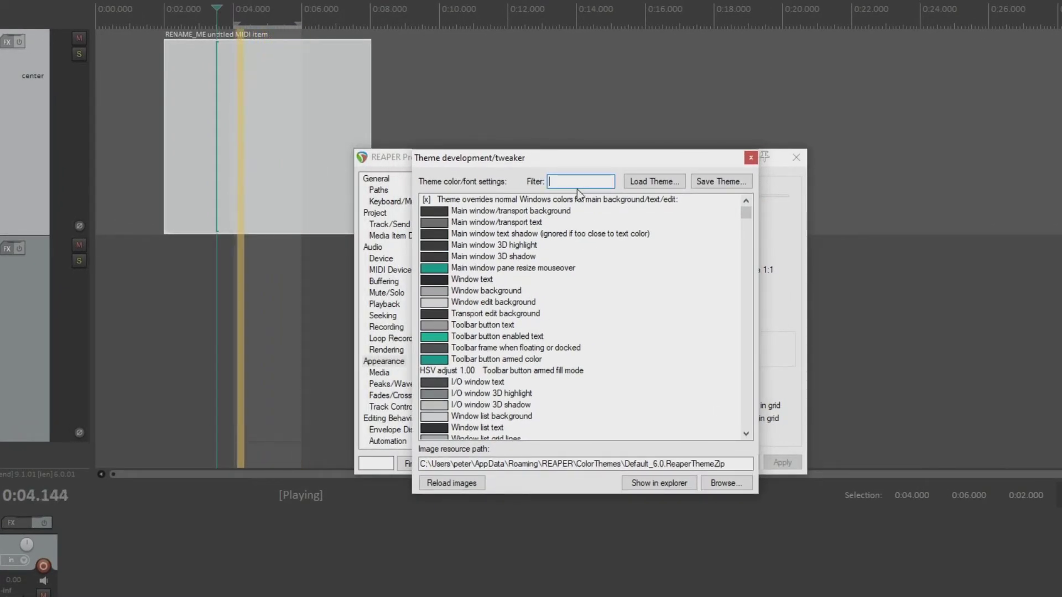
type("cursor")
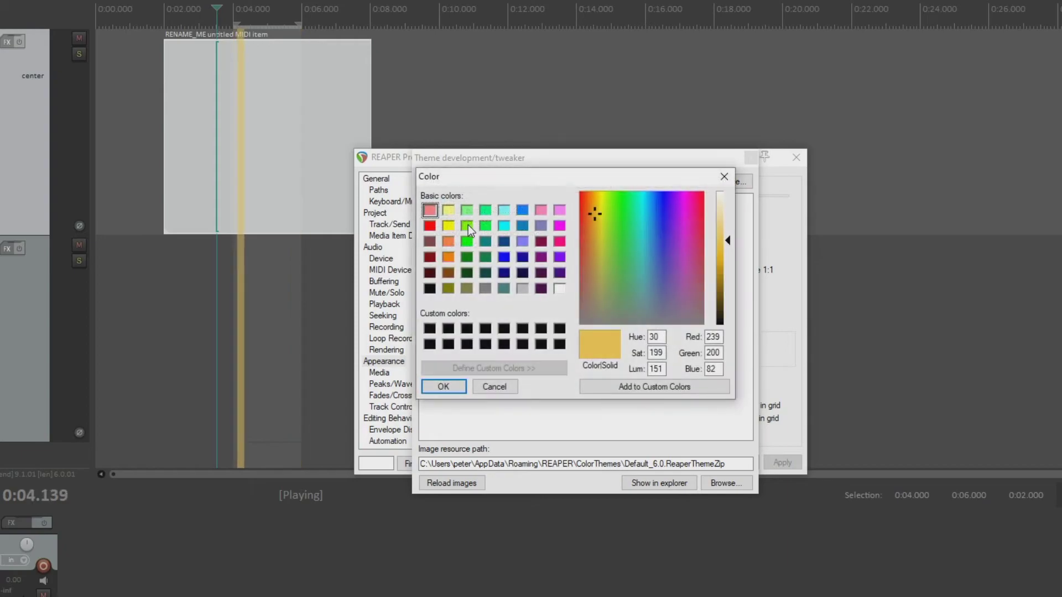
mouse_move(536, 325)
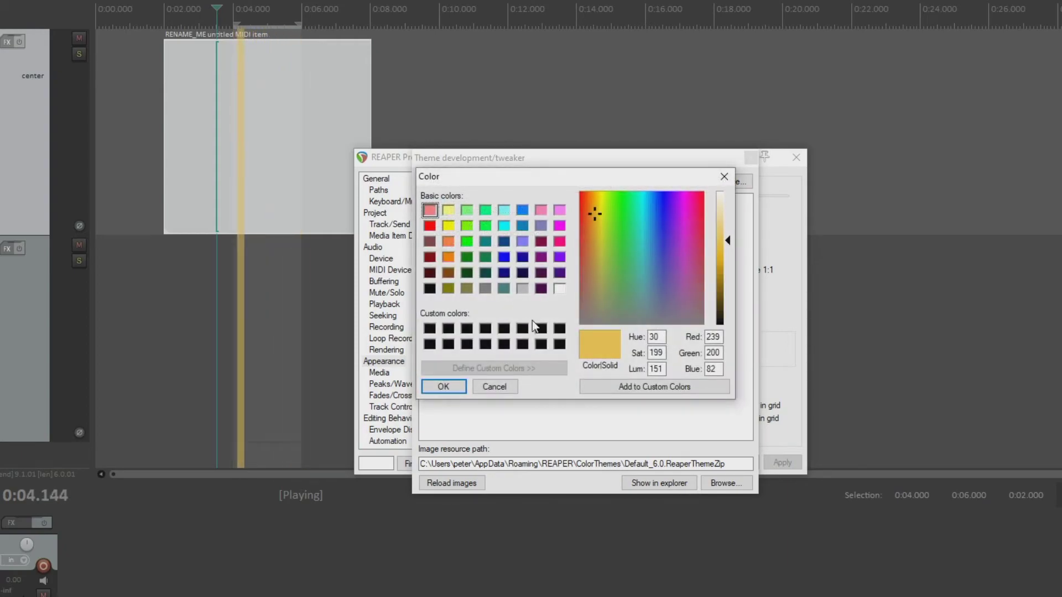
mouse_move(614, 303)
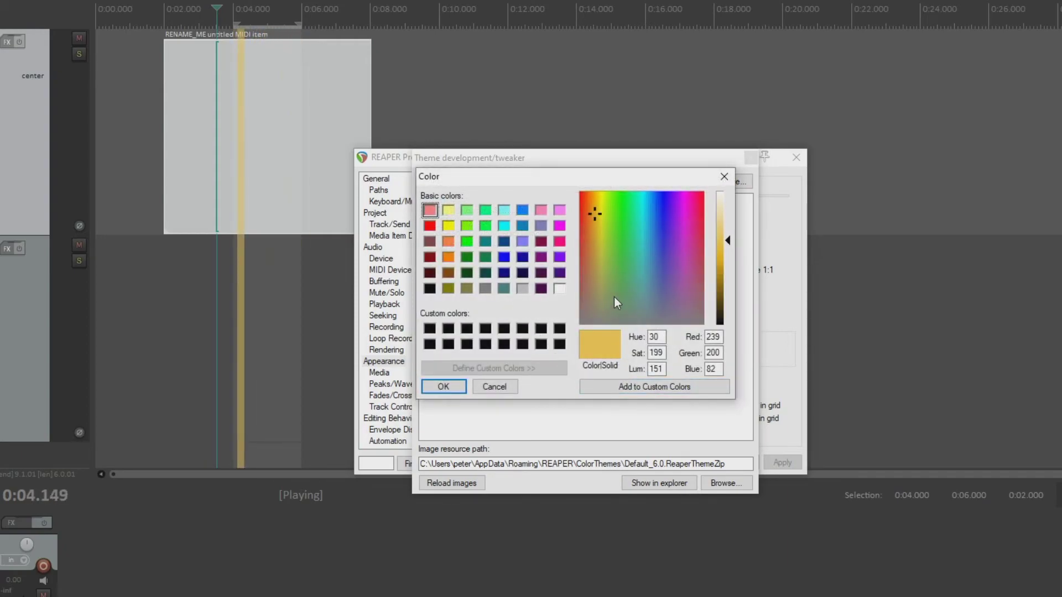
mouse_move(606, 364)
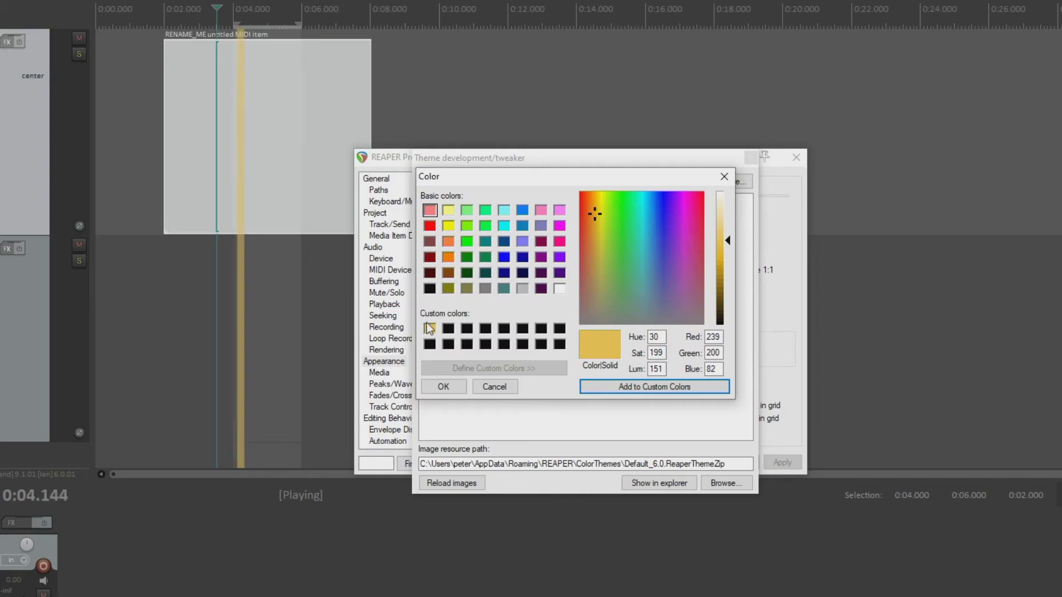
Save the current yellow as a custom colour, then set the play cursor colour to red
left_click(653, 387)
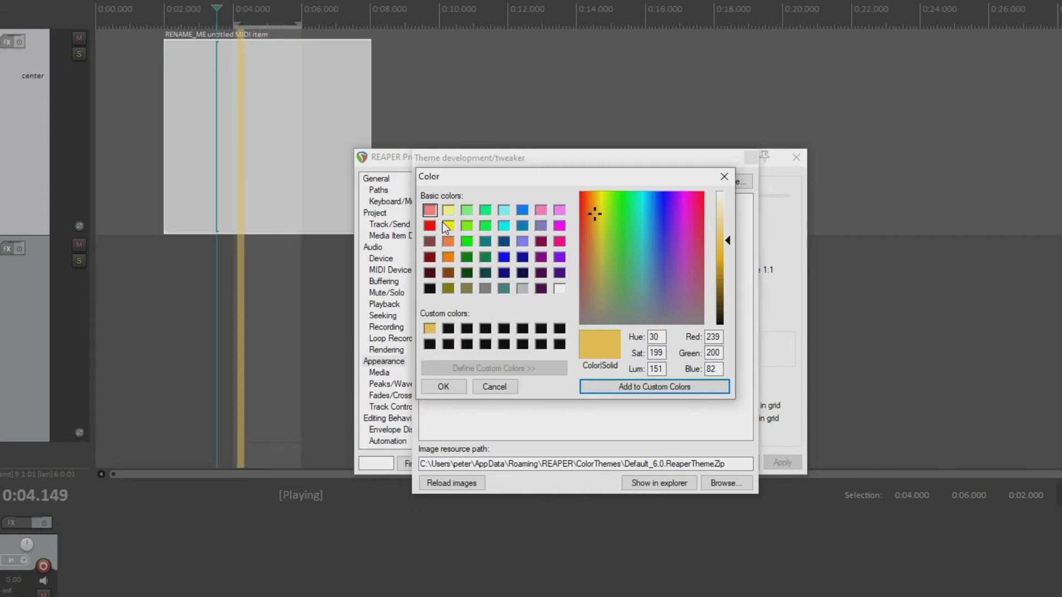
left_click(430, 225)
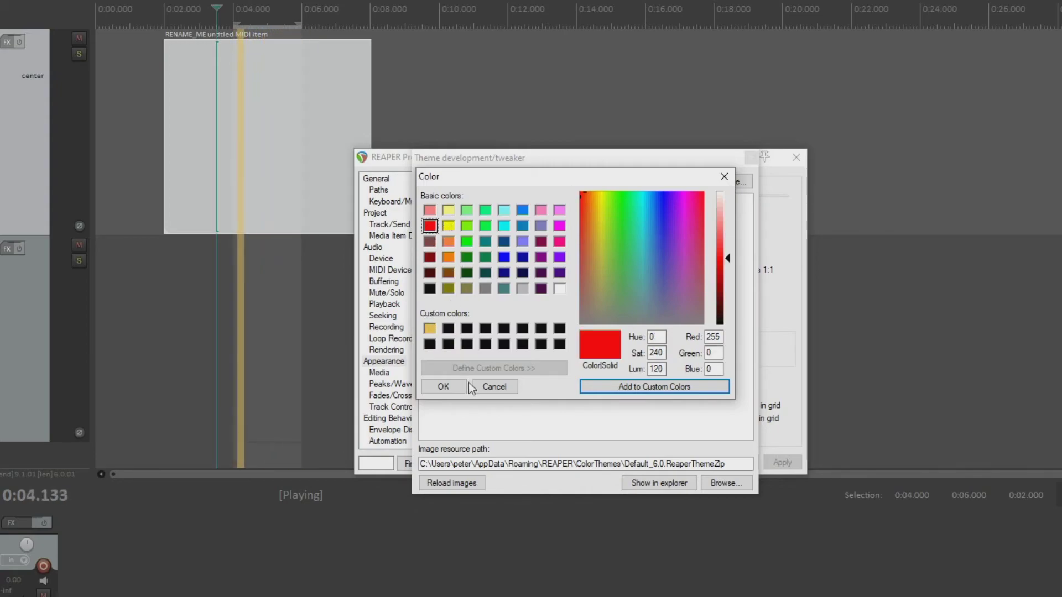
left_click(444, 387)
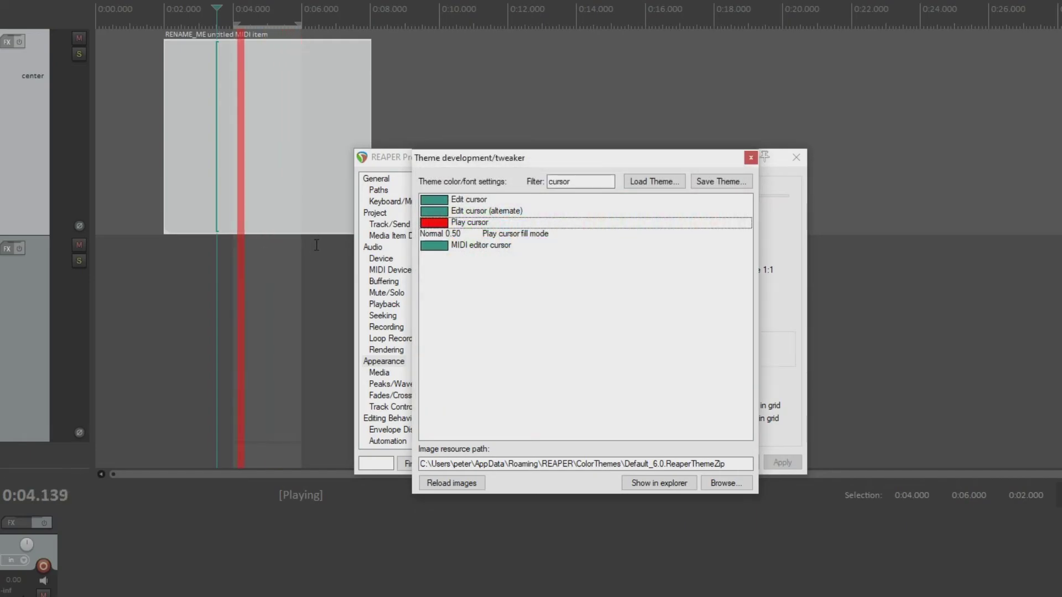